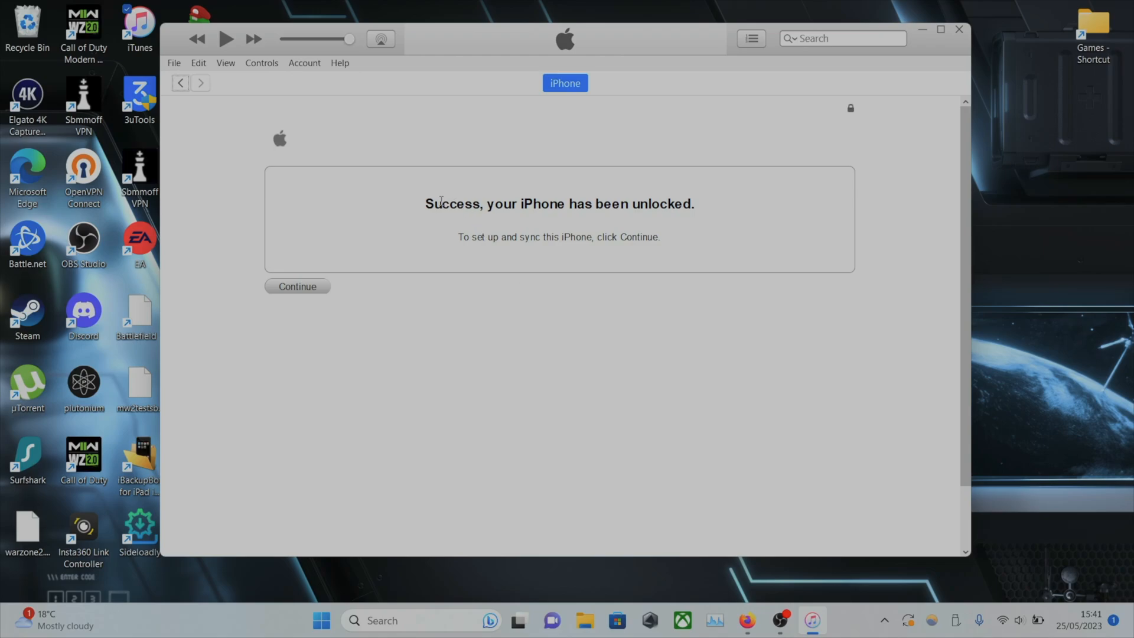
- Highlight the unlock success message and continue to the iPhone 7 Summary page
drag(426, 204, 590, 203)
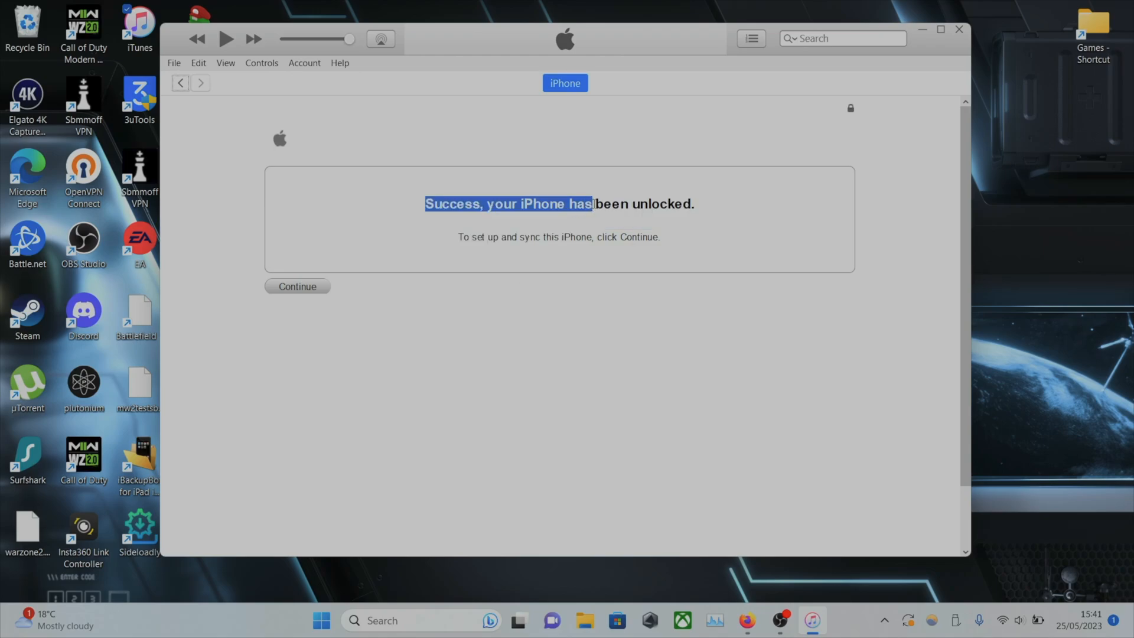
drag(592, 204, 695, 203)
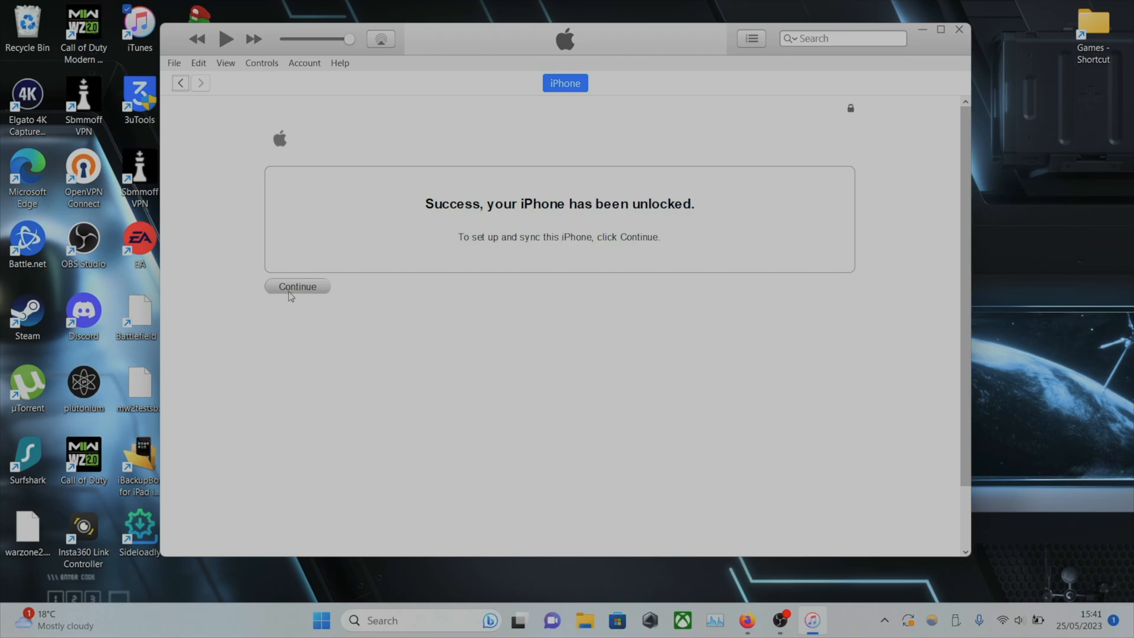
click(297, 287)
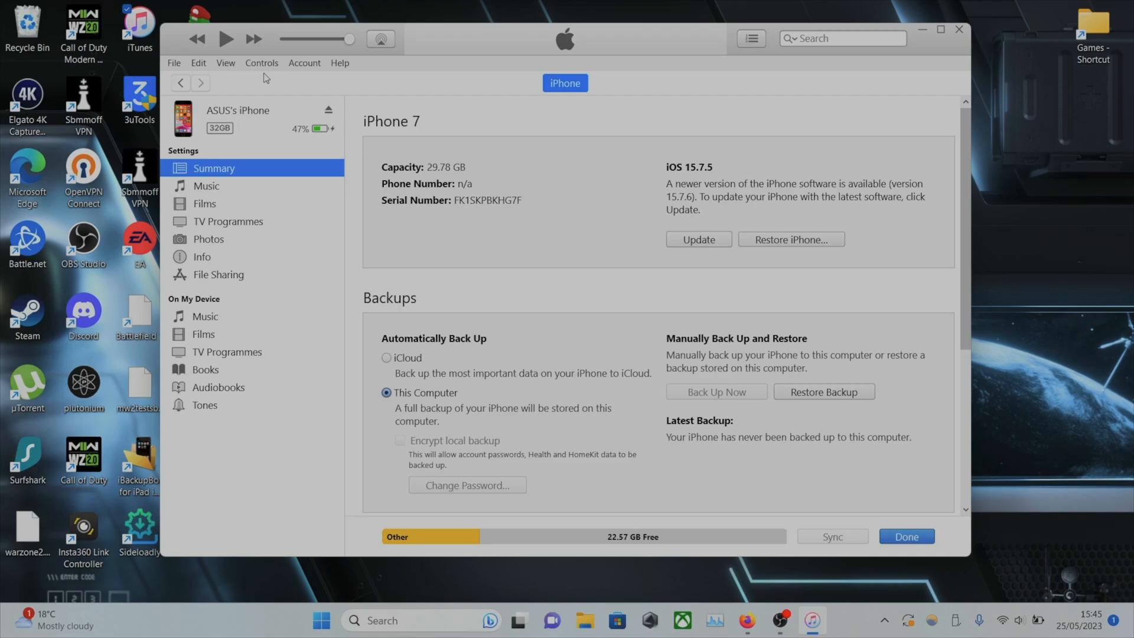
mouse_move(326, 165)
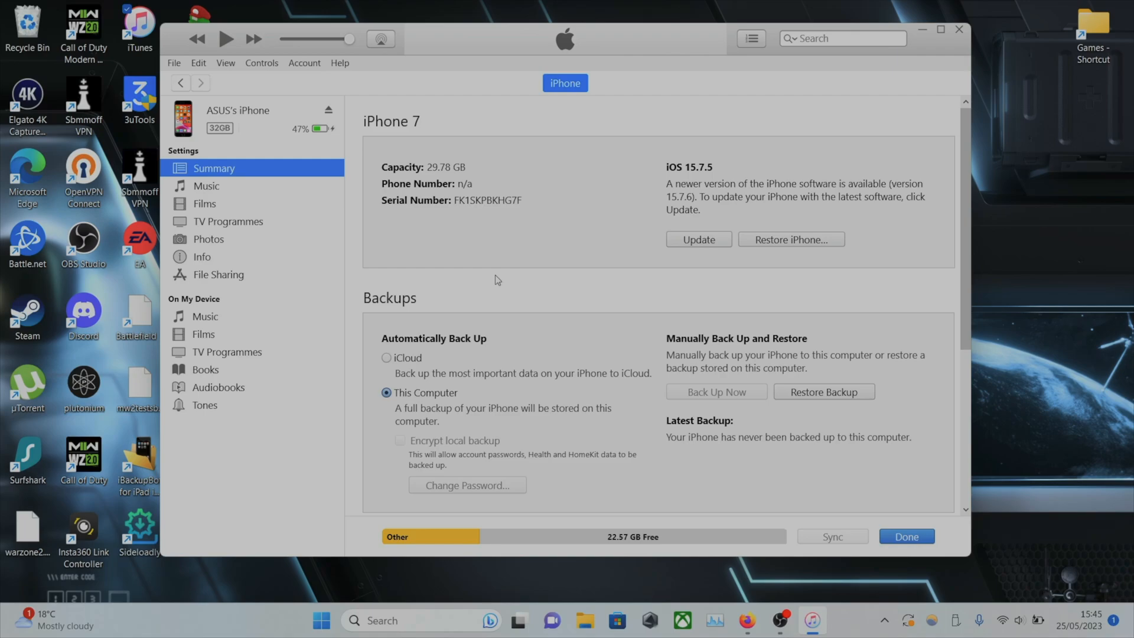
mouse_move(728, 247)
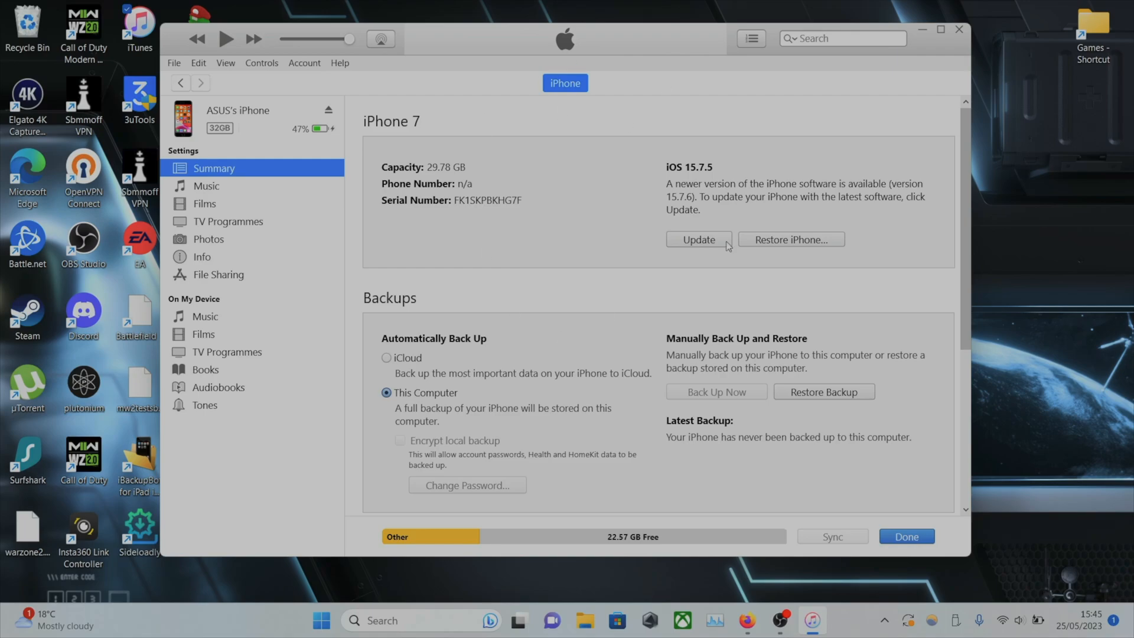
mouse_move(531, 66)
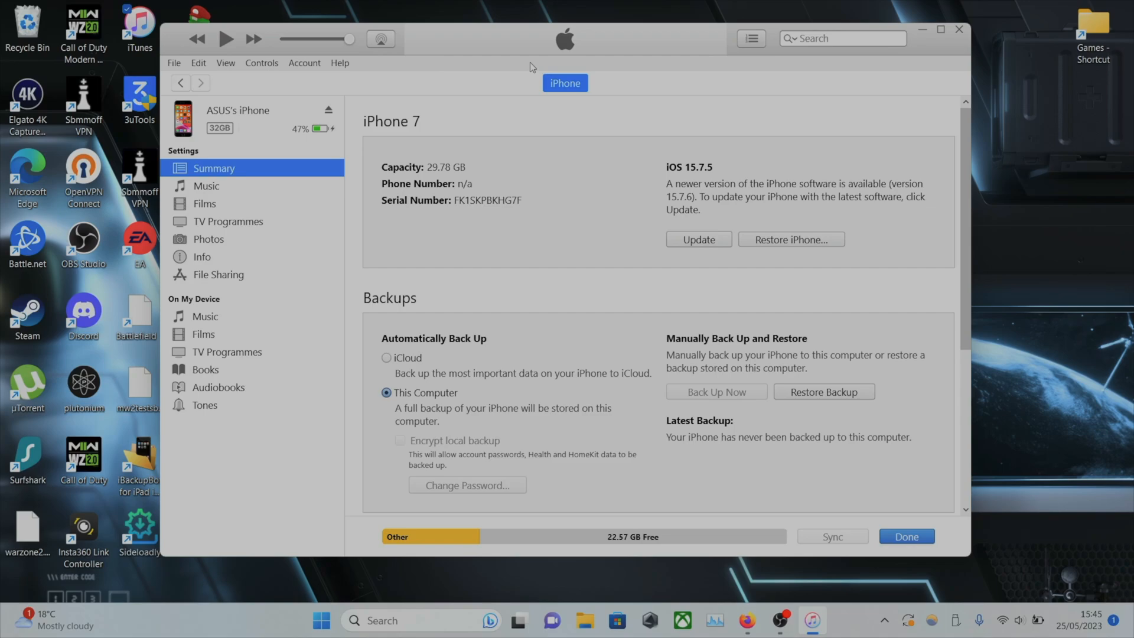
mouse_move(522, 103)
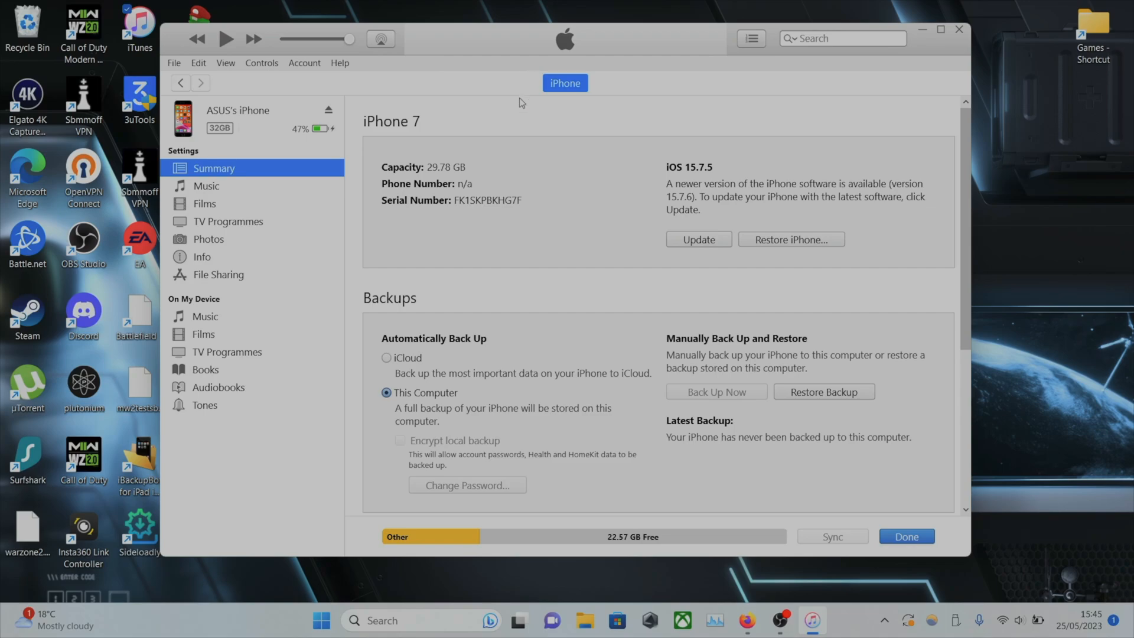
mouse_move(699, 594)
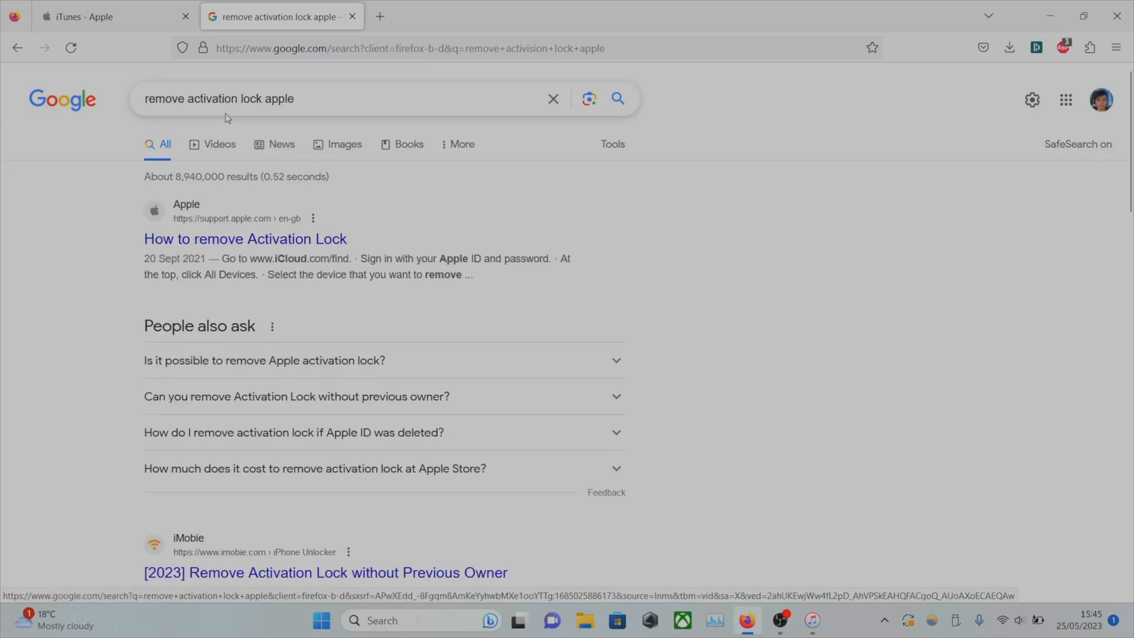
mouse_move(244, 239)
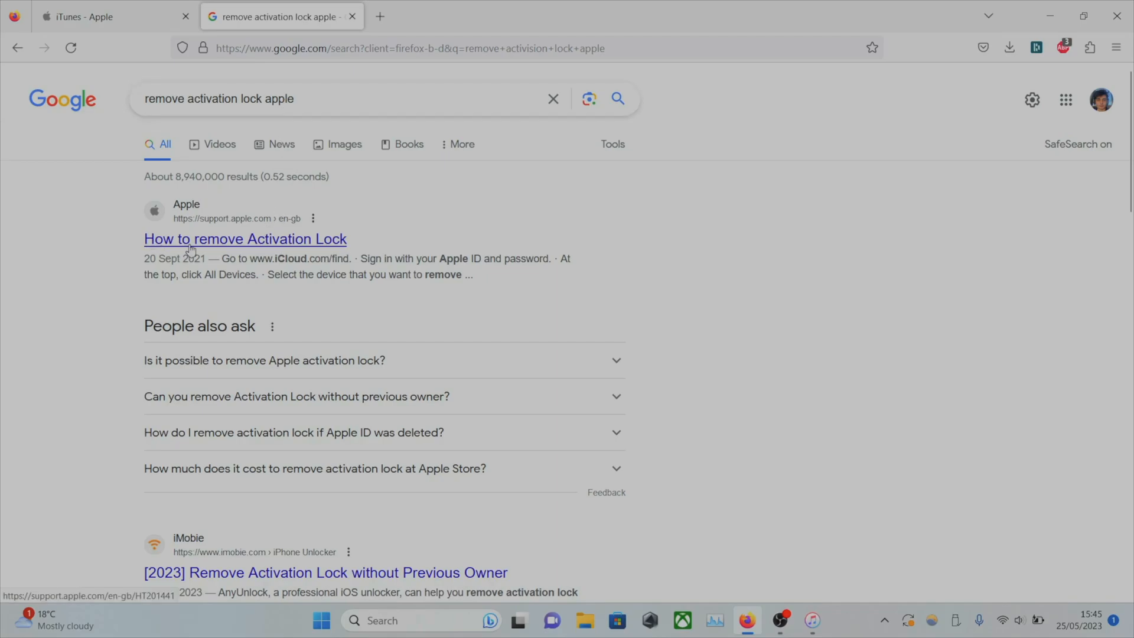
- Open 'How to remove Activation Lock' and follow 'start an Activation Lock support request'
click(245, 238)
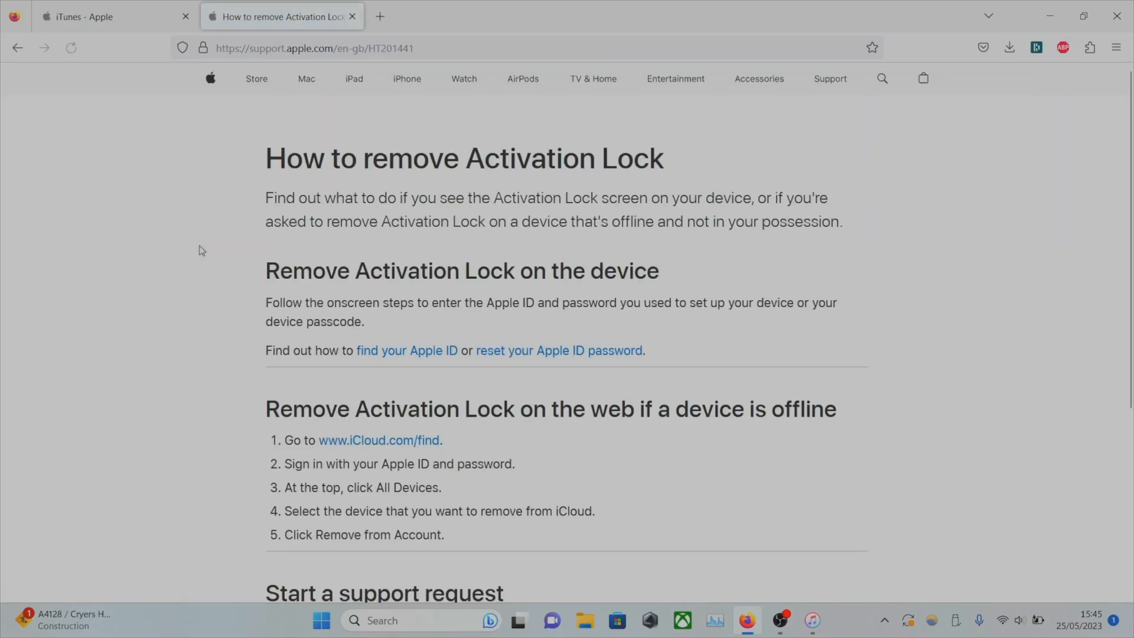
scroll(down, 3)
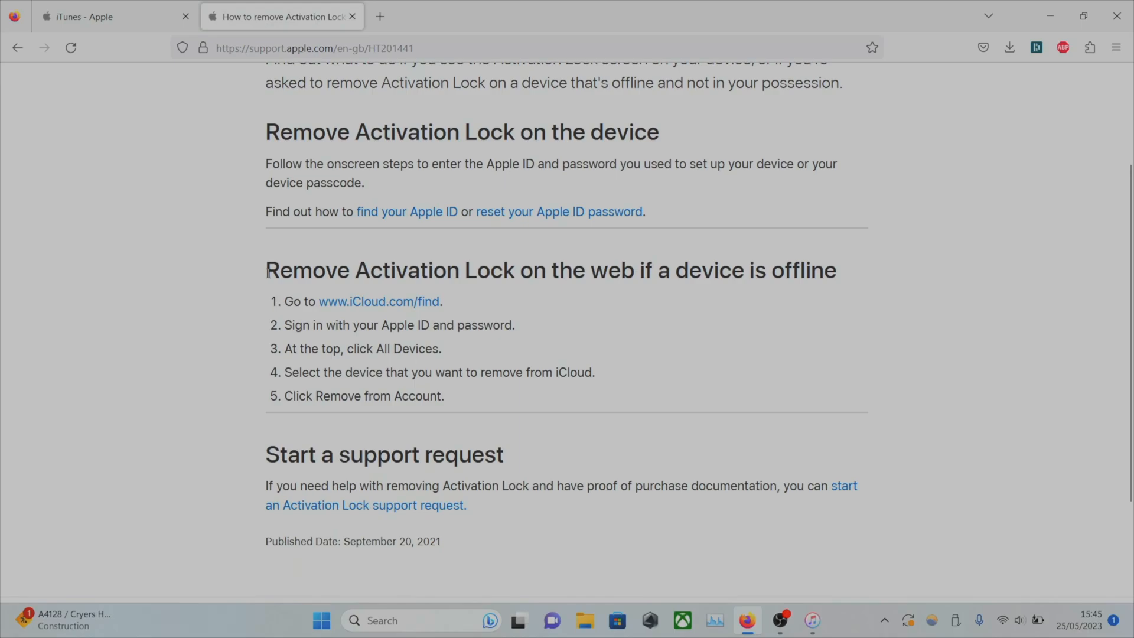
scroll(down, 3)
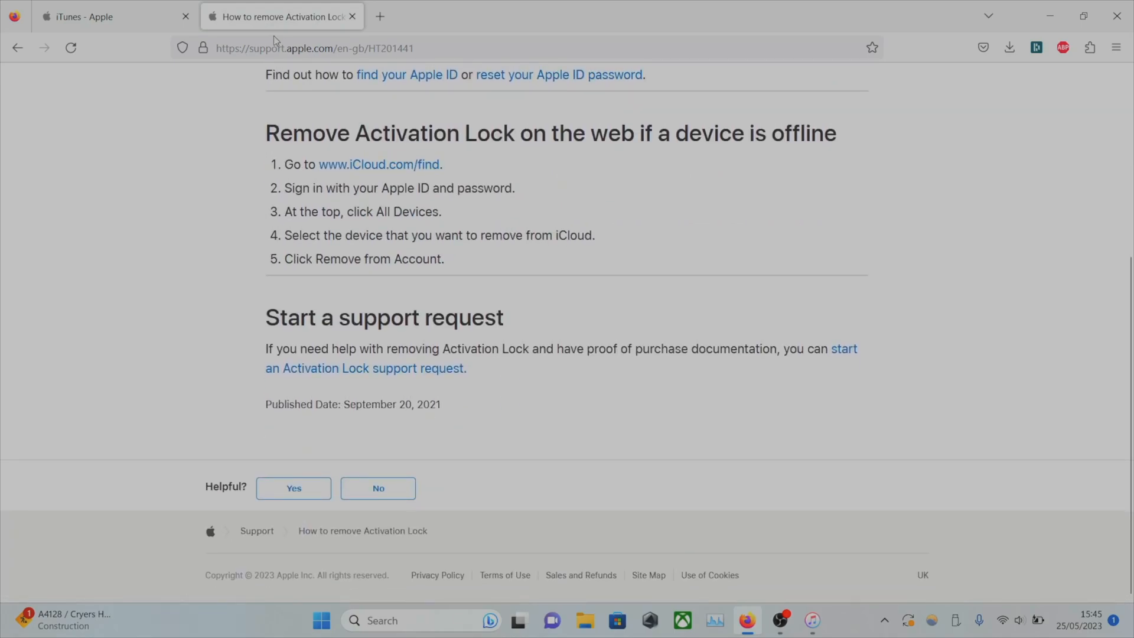
mouse_move(510, 286)
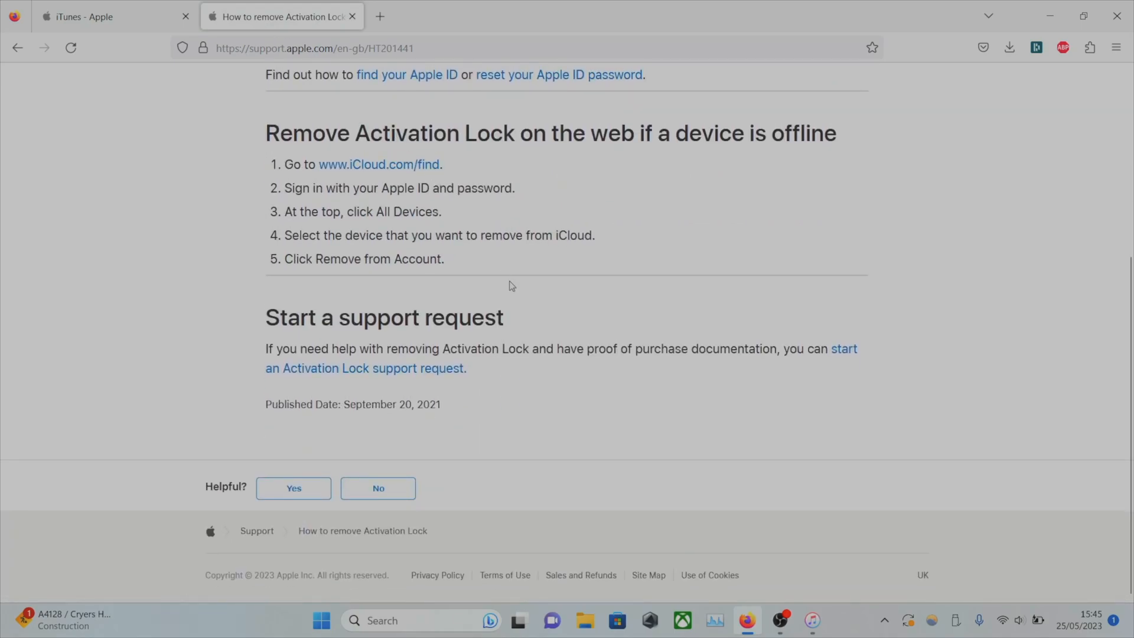
mouse_move(262, 322)
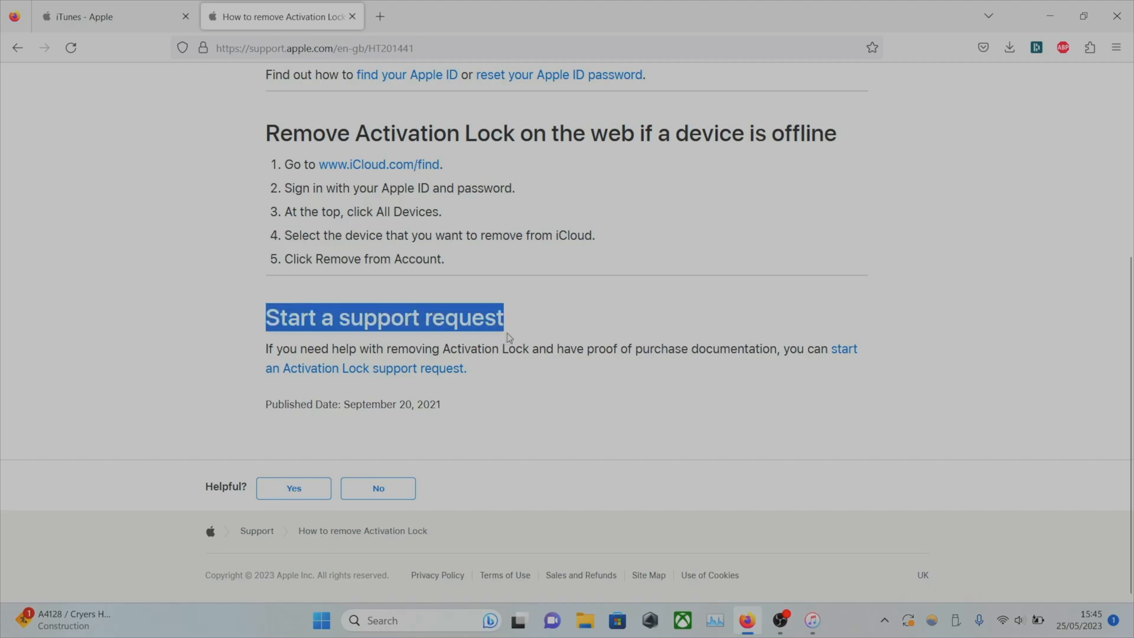
mouse_move(408, 368)
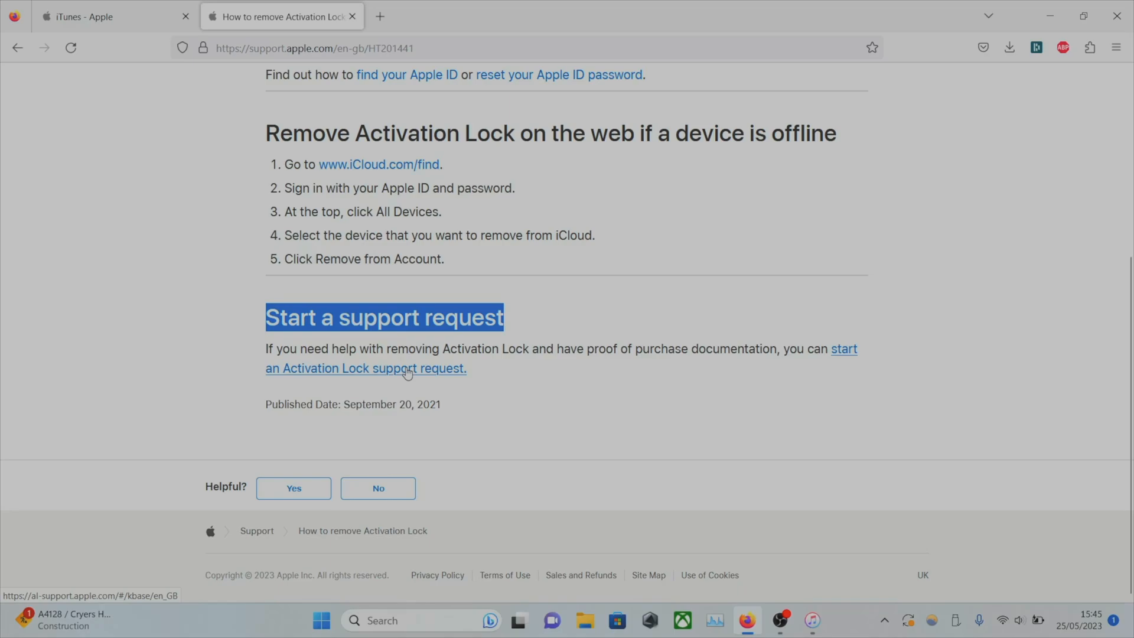
click(365, 368)
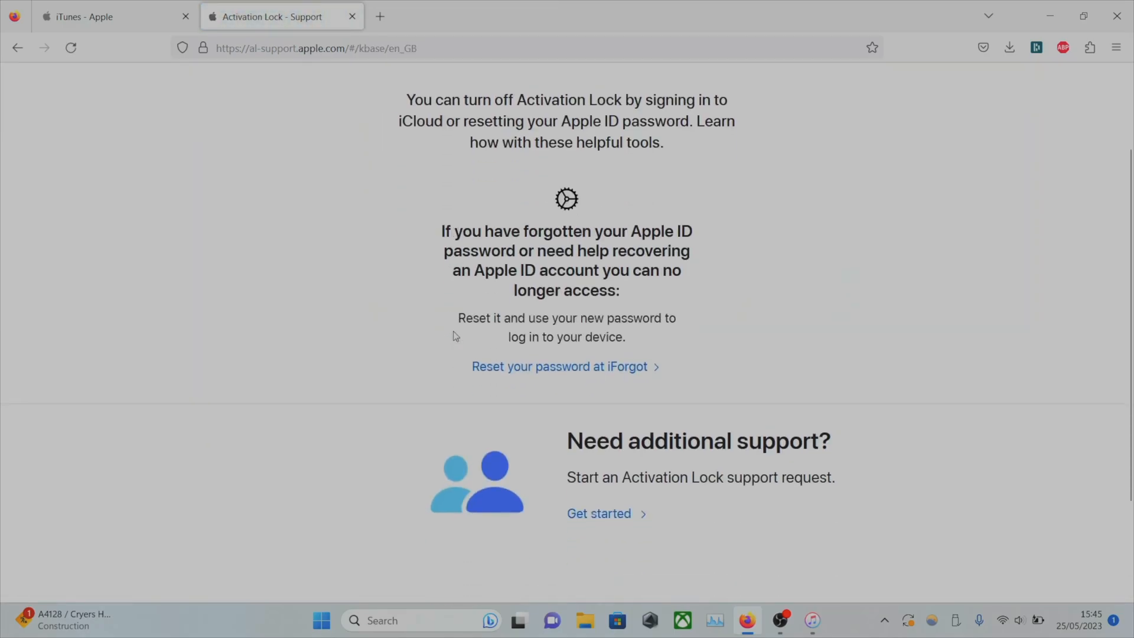
scroll(down, 3)
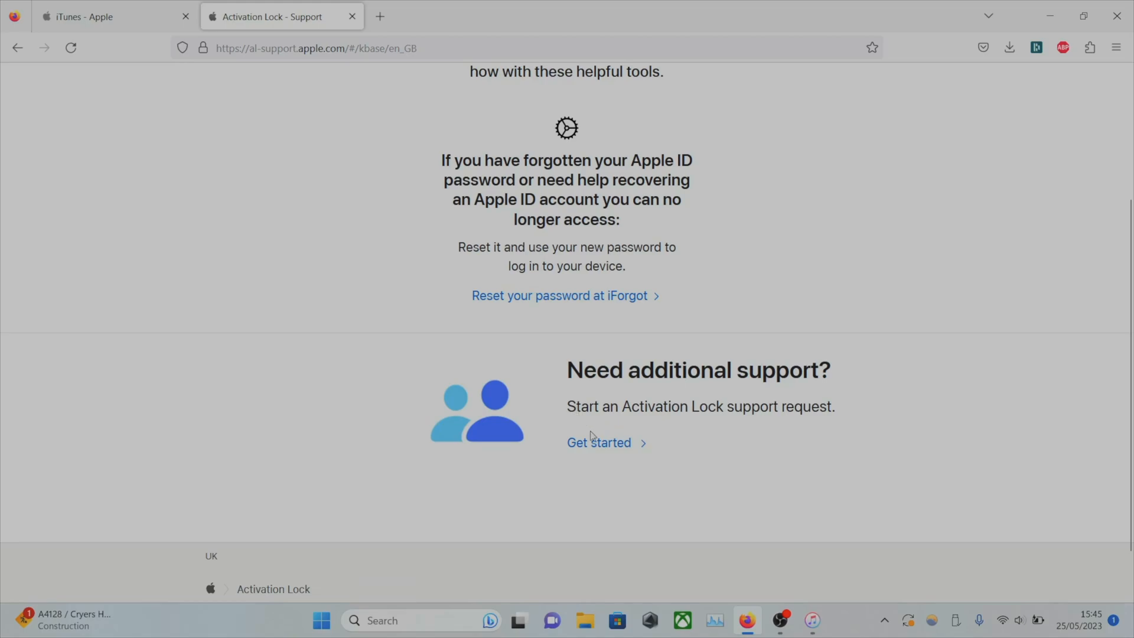
- Accept 'I agree to these terms' and continue to the Request Activation Lock Support form
click(599, 442)
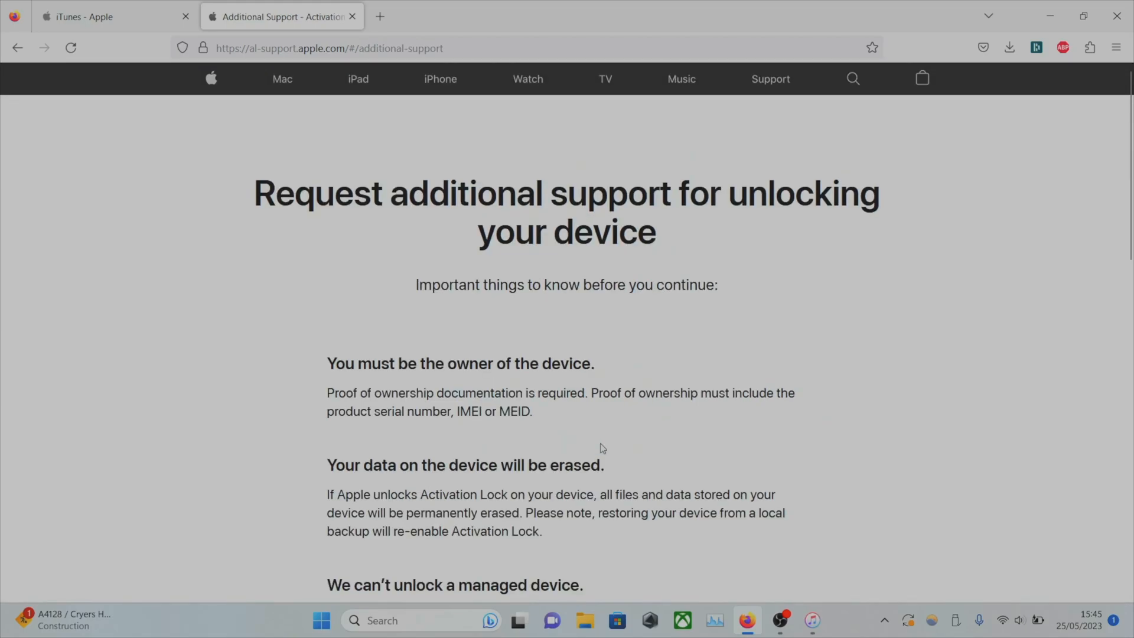
scroll(down, 3)
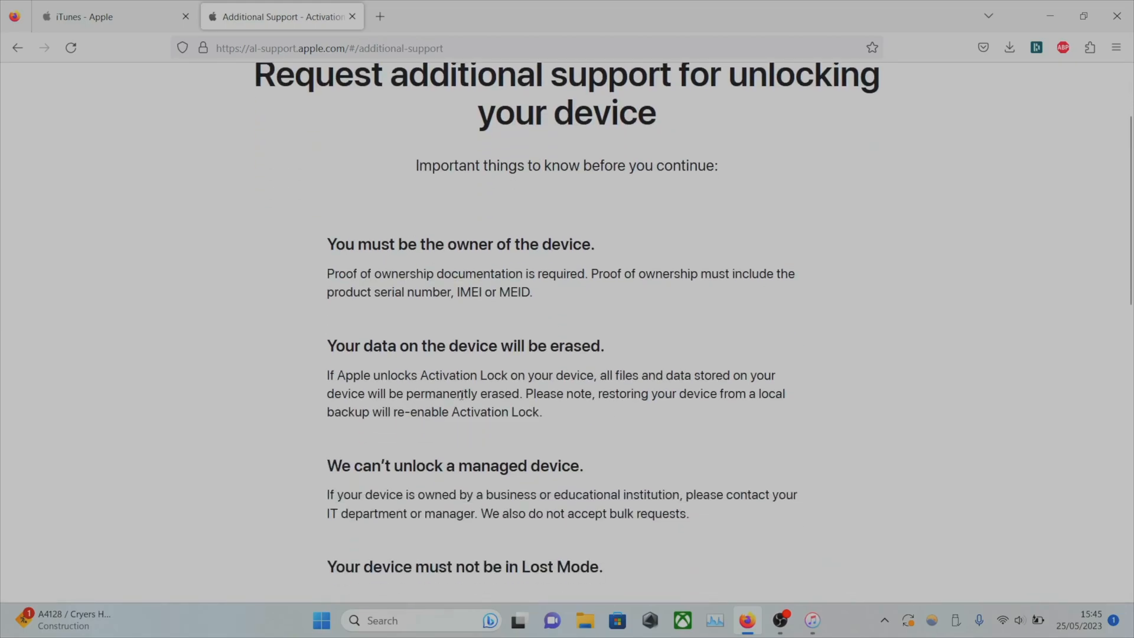
scroll(down, 3)
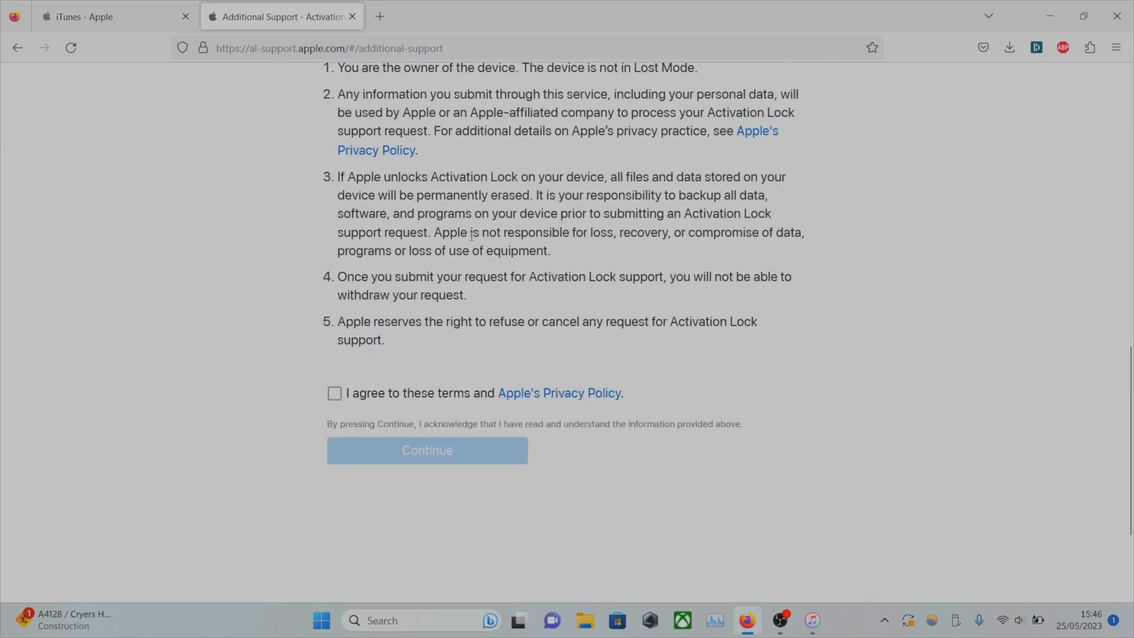
click(335, 393)
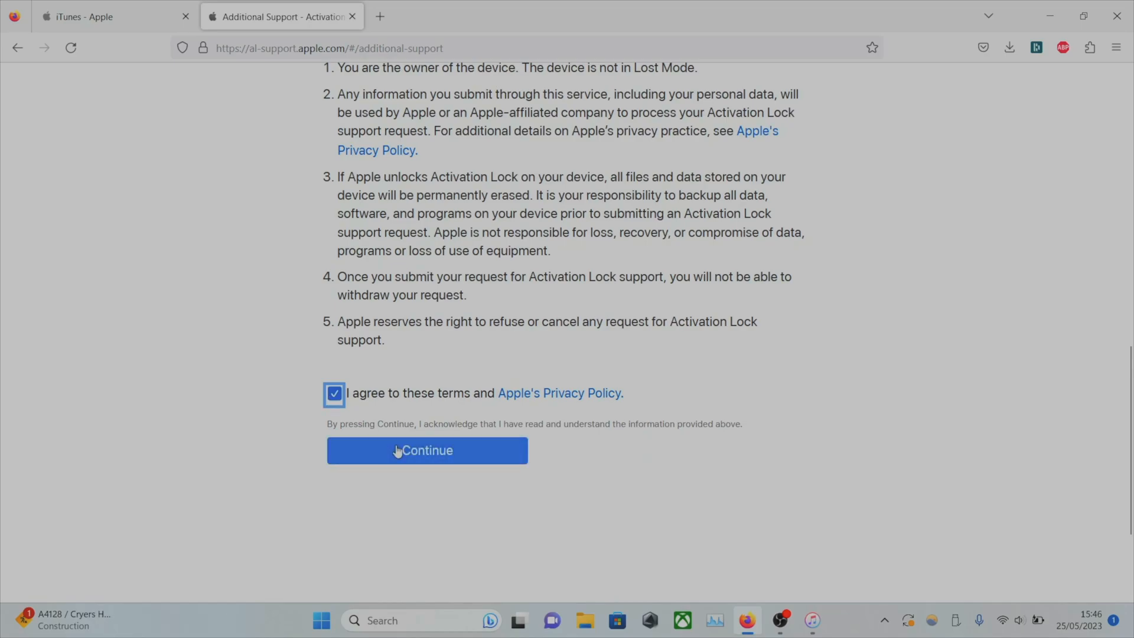
click(426, 450)
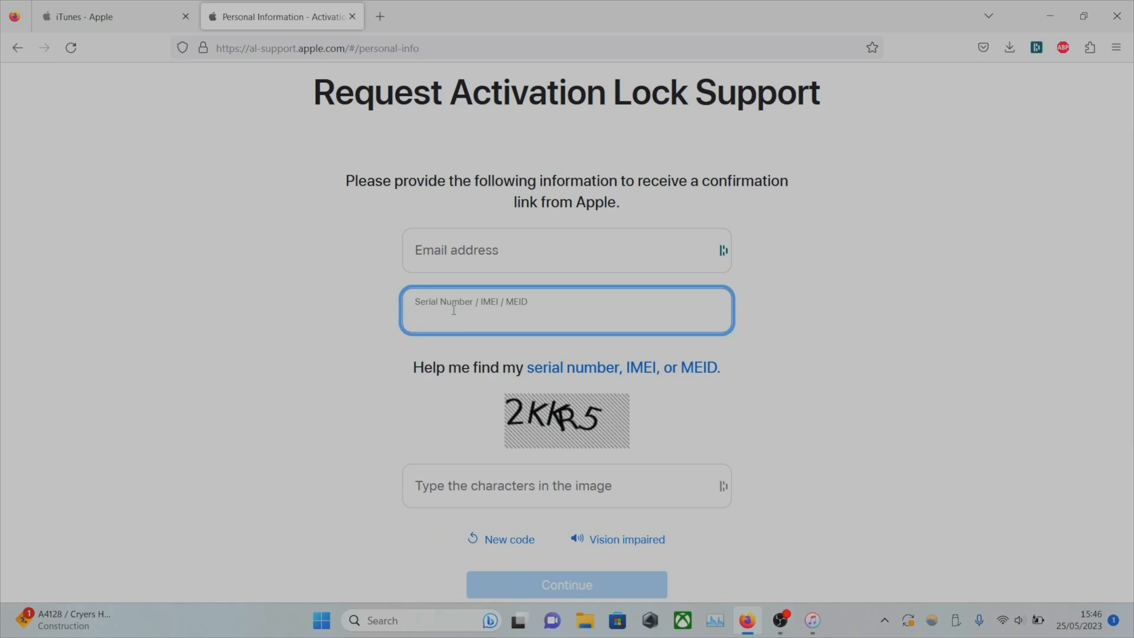
click(566, 318)
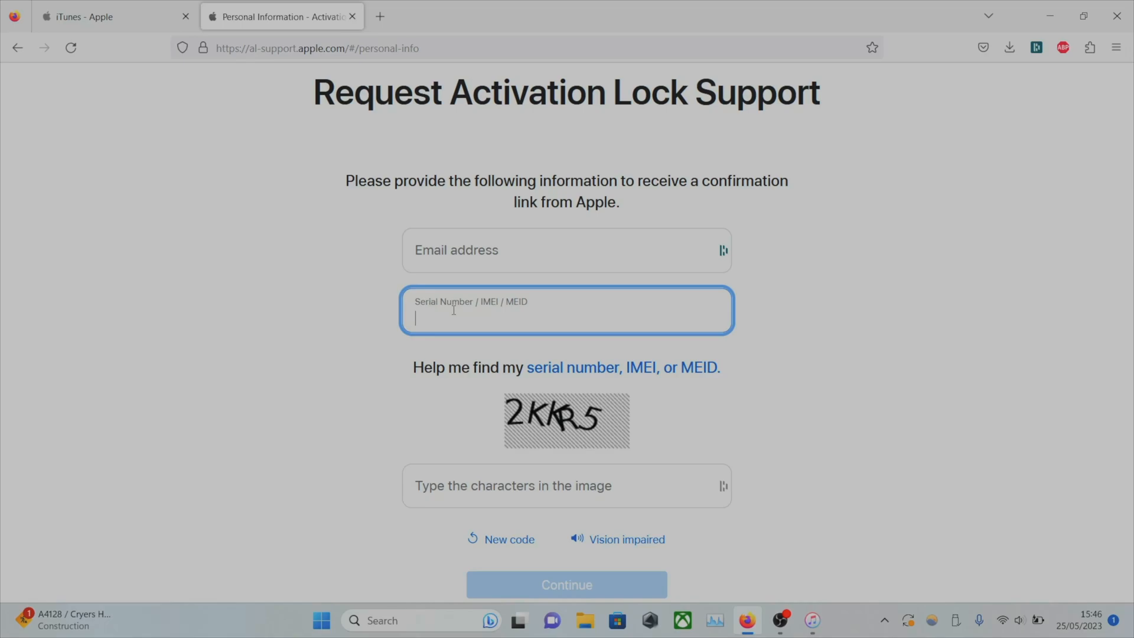
mouse_move(479, 289)
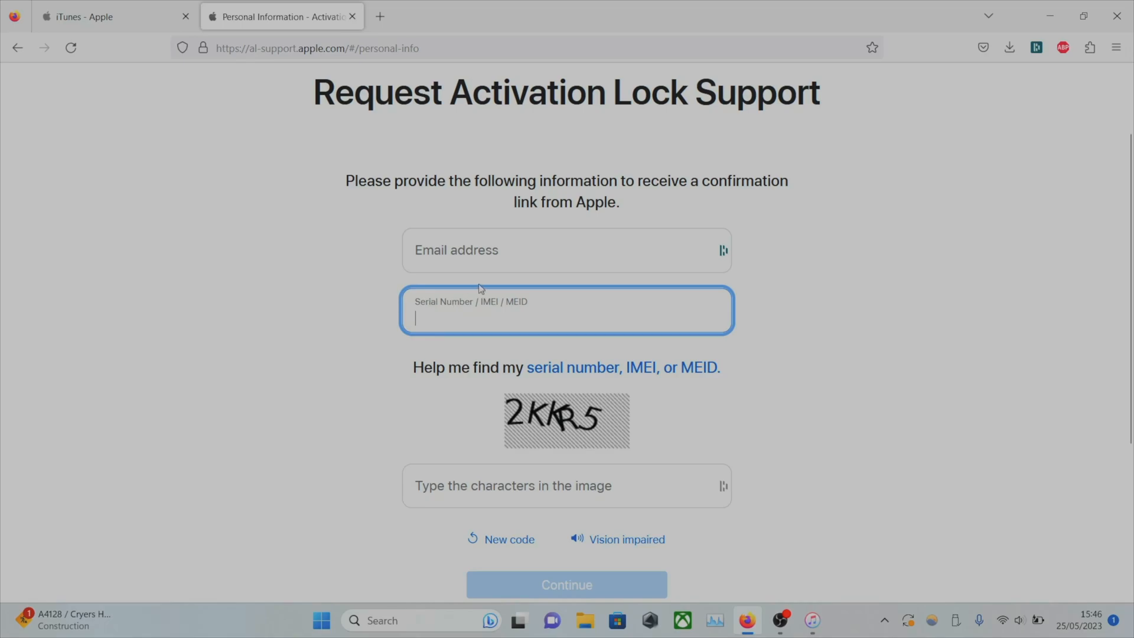
click(566, 249)
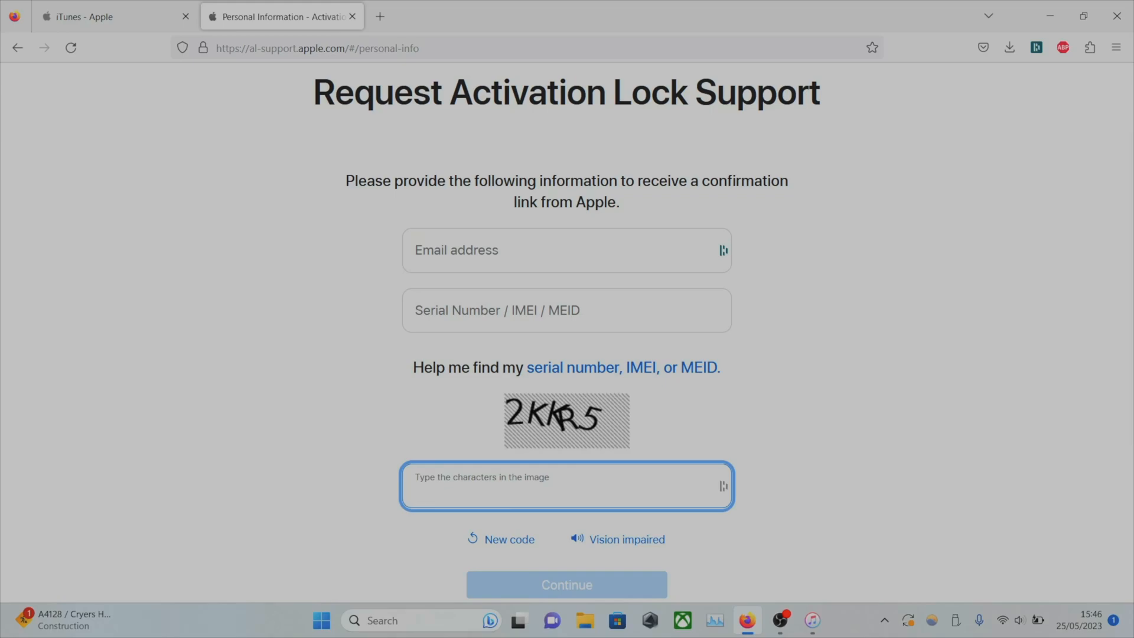
mouse_move(543, 428)
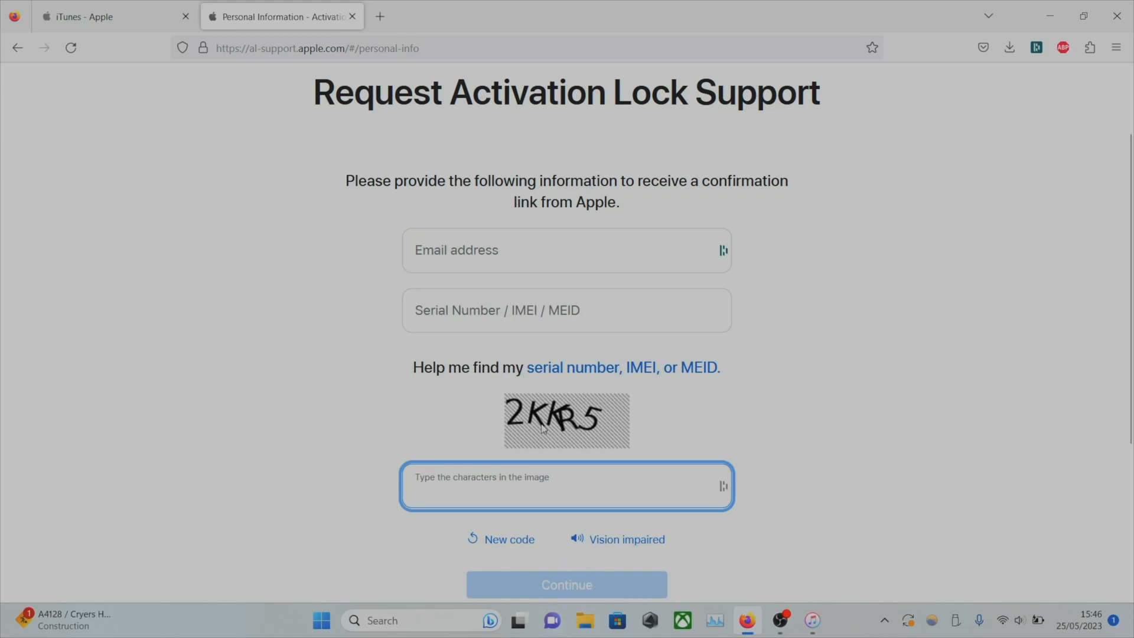
click(567, 494)
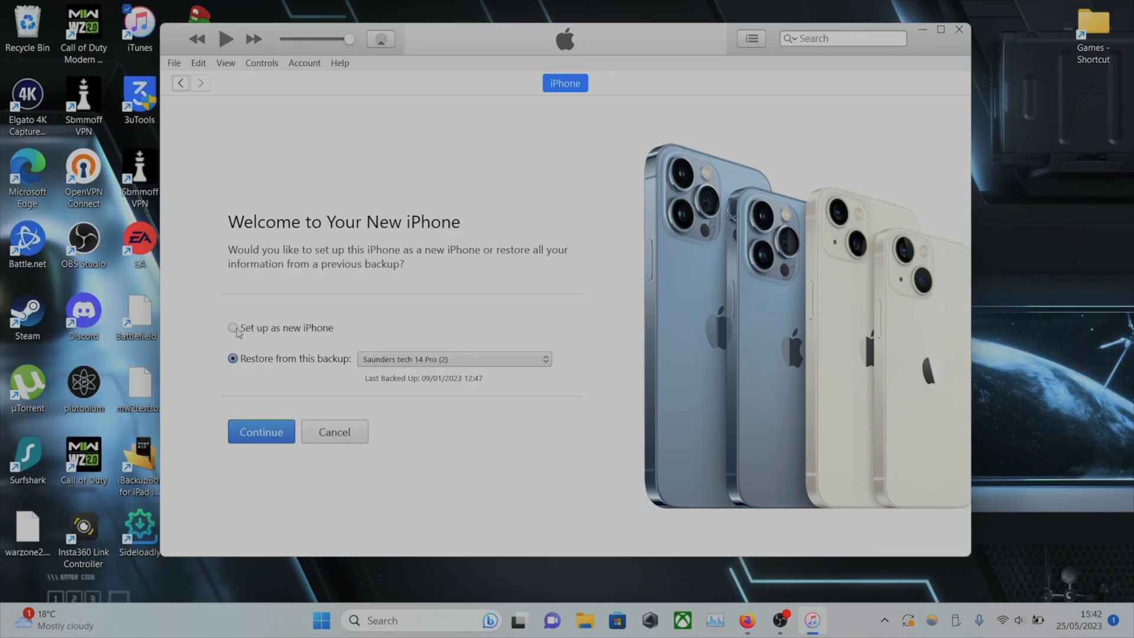
- Choose 'Set up as new iPhone' instead of restoring a backup, and continue
click(233, 327)
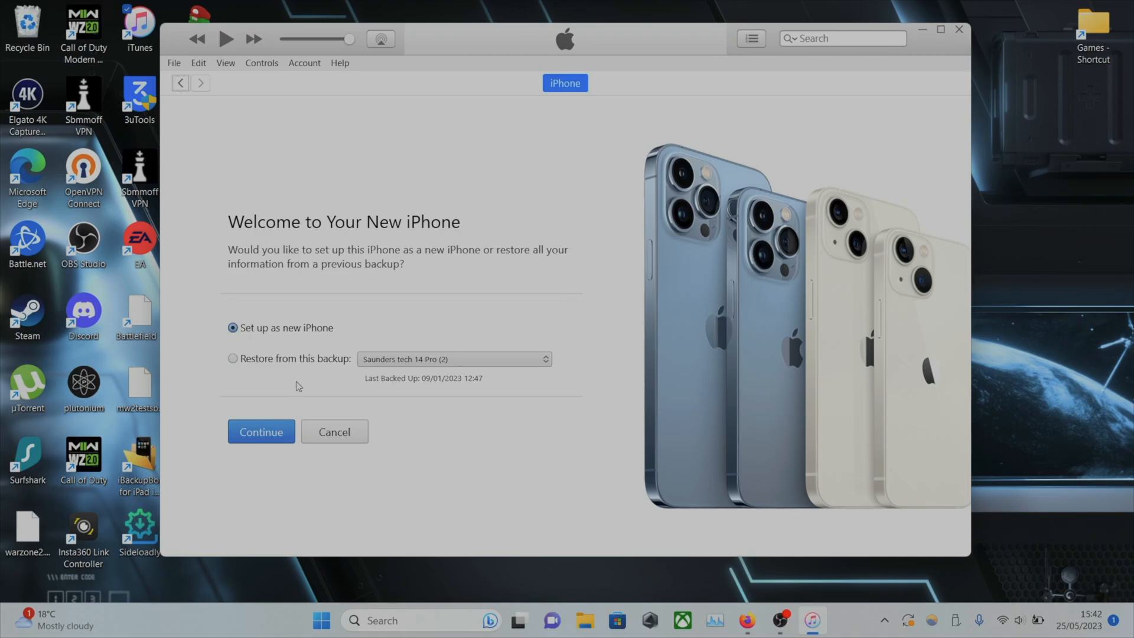
click(233, 359)
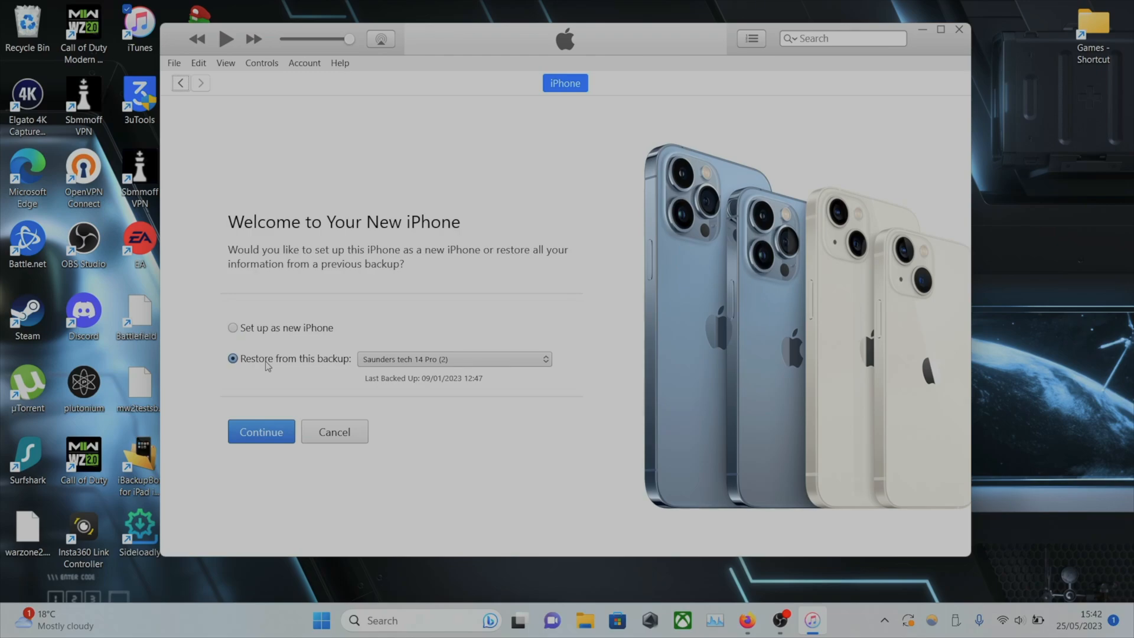
click(232, 327)
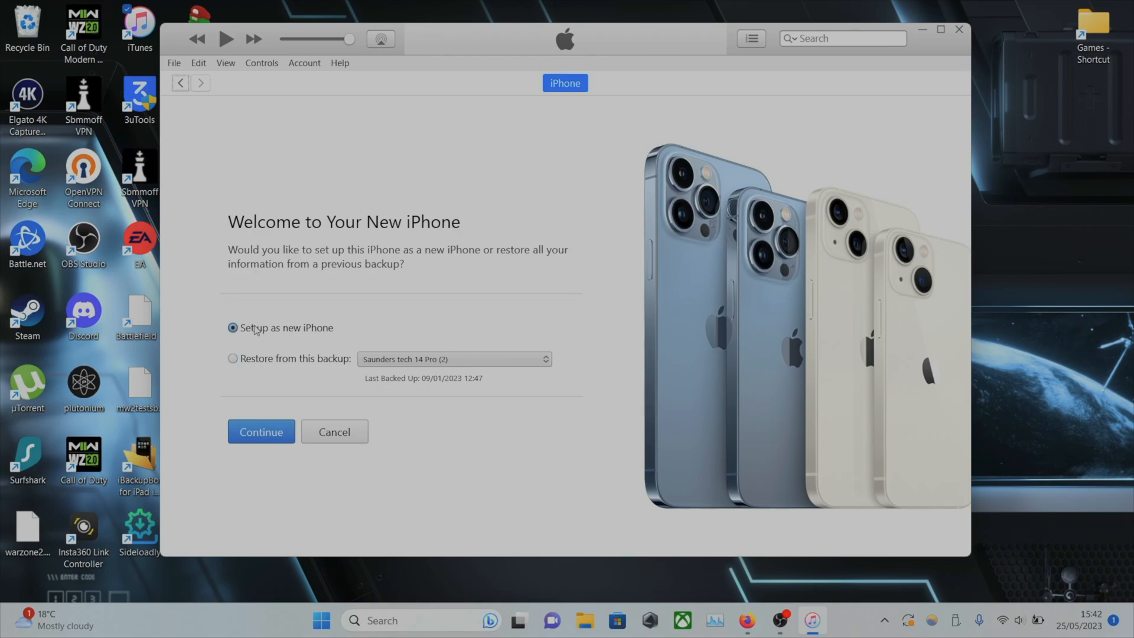
click(260, 432)
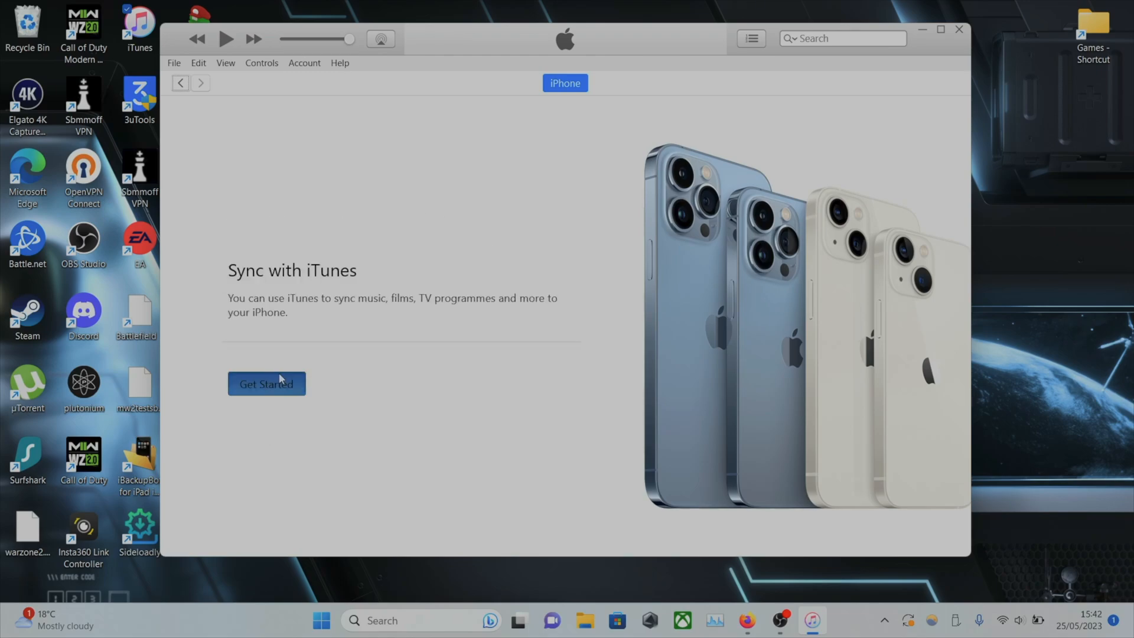
- Get started and scroll the iPhone 7 Summary through its Backups and Options sections
click(266, 384)
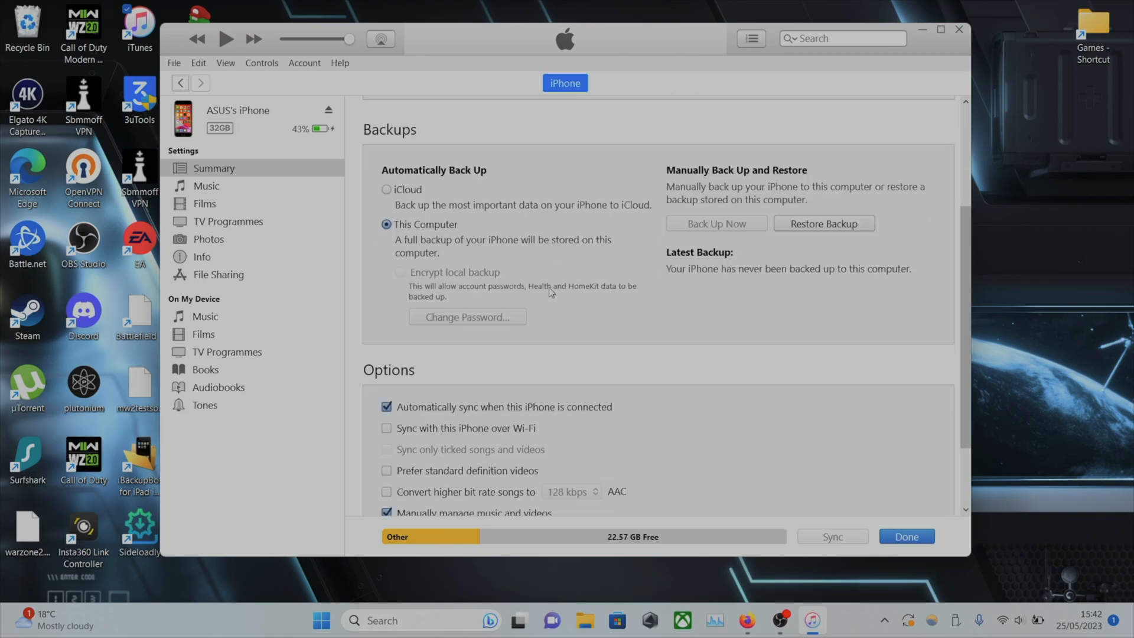
scroll(down, 3)
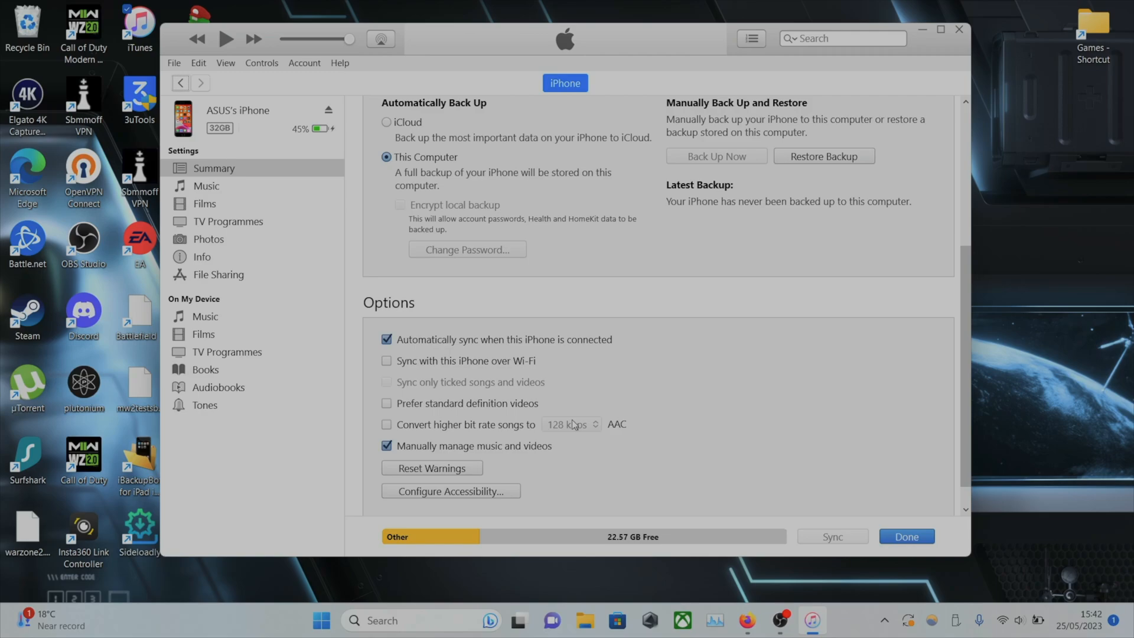
mouse_move(557, 357)
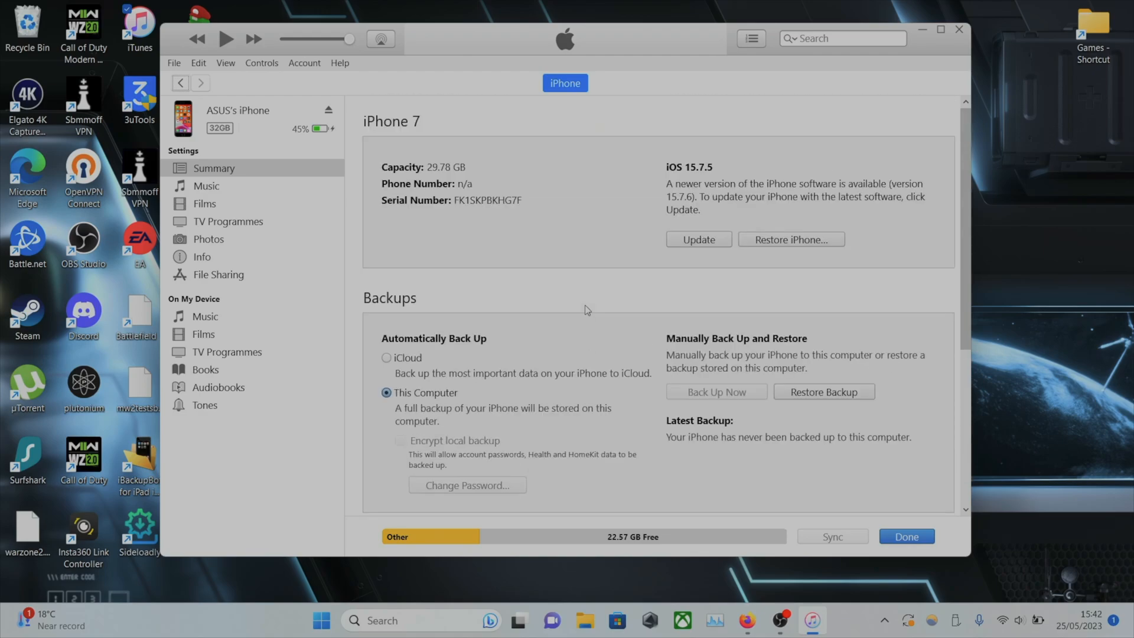
scroll(down, 3)
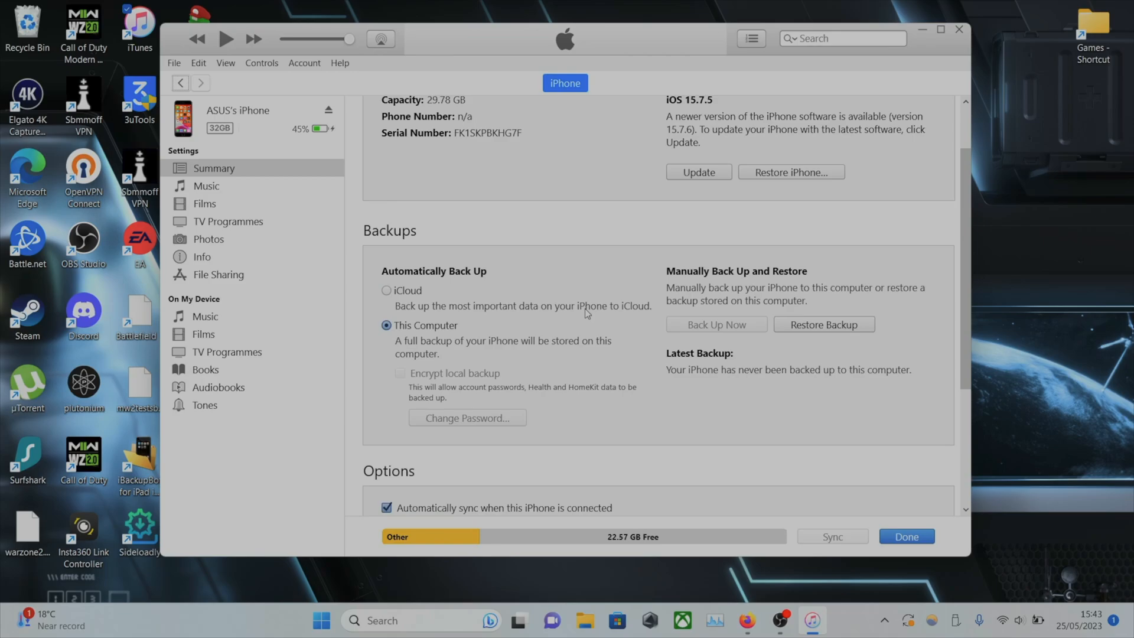